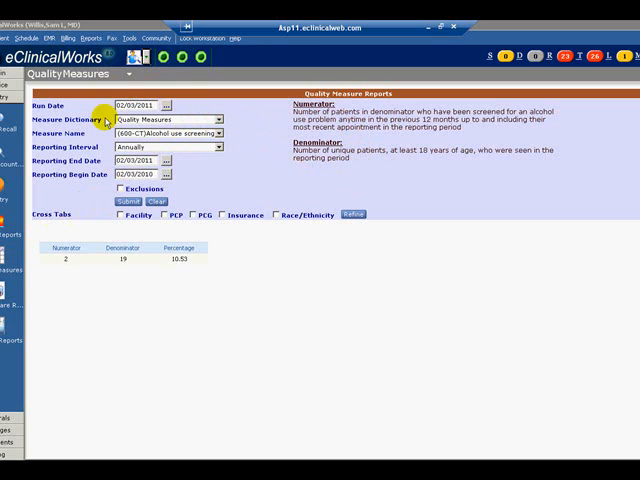
mouse_move(225, 190)
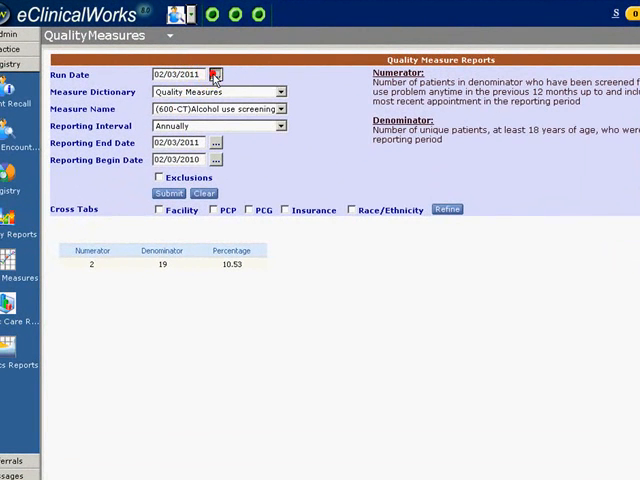
Change the report's run date to December 2, 2010 using the calendar
click(217, 74)
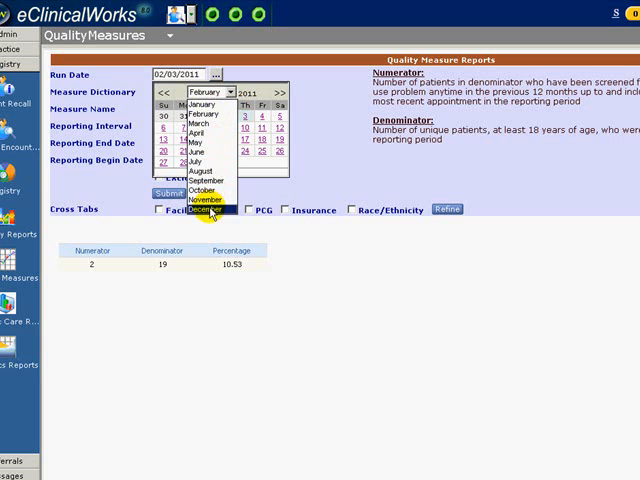
click(211, 218)
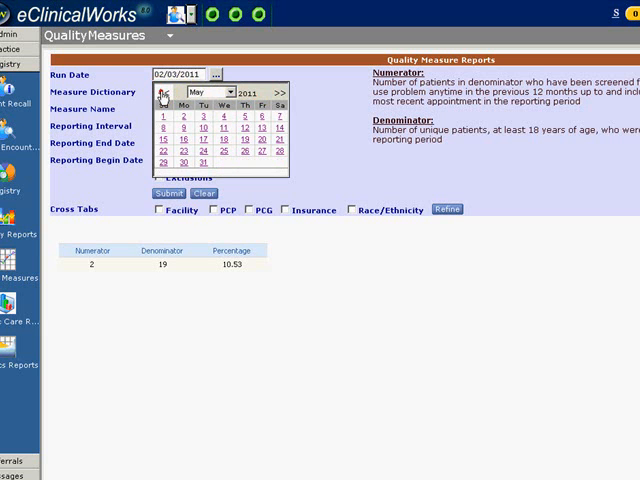
click(165, 92)
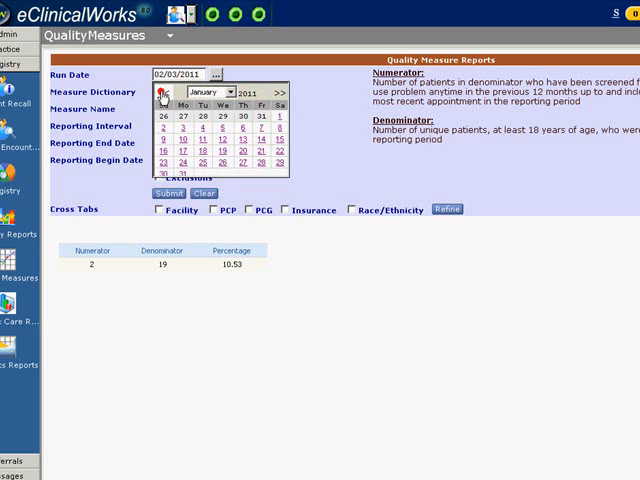
click(172, 89)
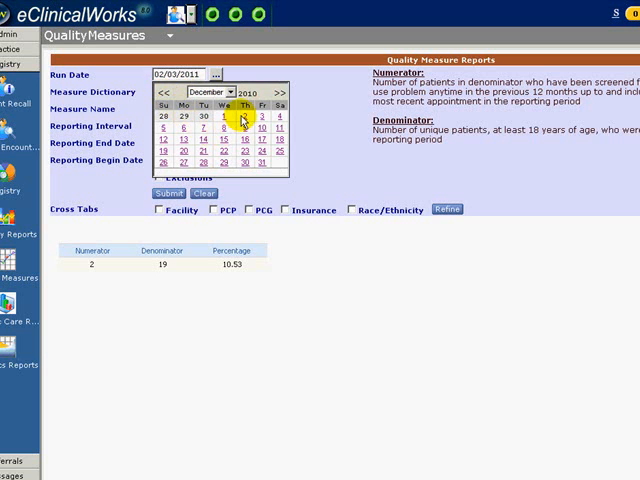
click(244, 120)
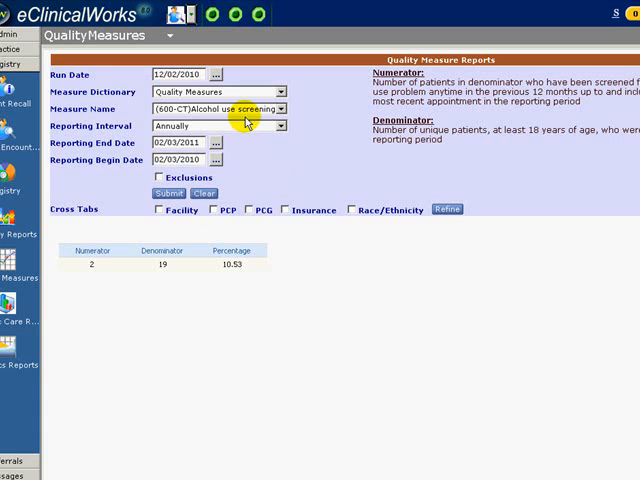
Keep the Quality Measures dictionary and choose the (363-CM) BP control in DM measure
click(289, 90)
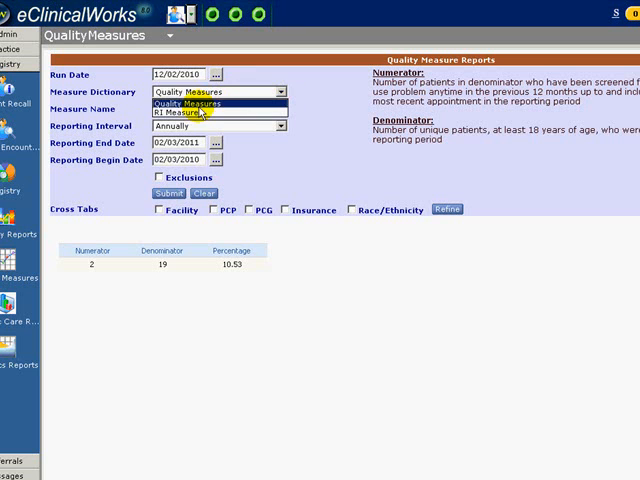
click(200, 104)
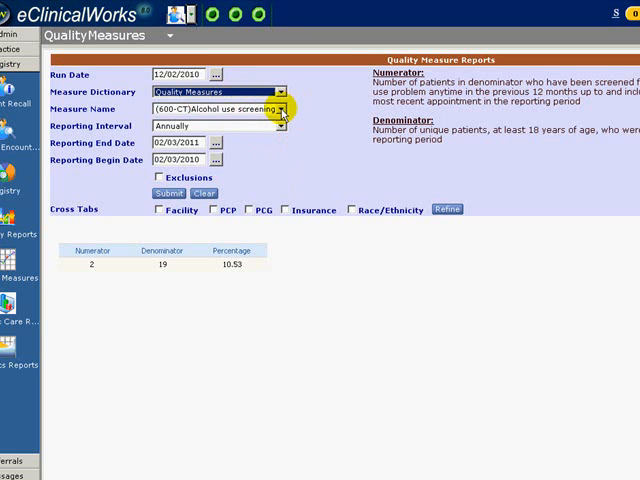
click(285, 105)
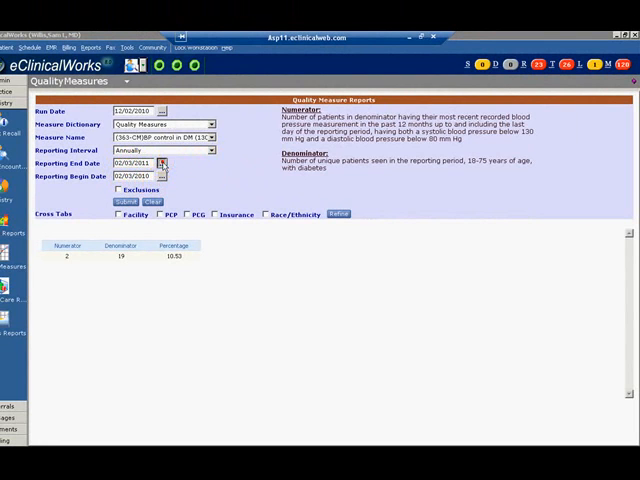
Set the reporting end date to 12/02/2010 and submit the 12/02/2009–12/02/2010 report
click(161, 163)
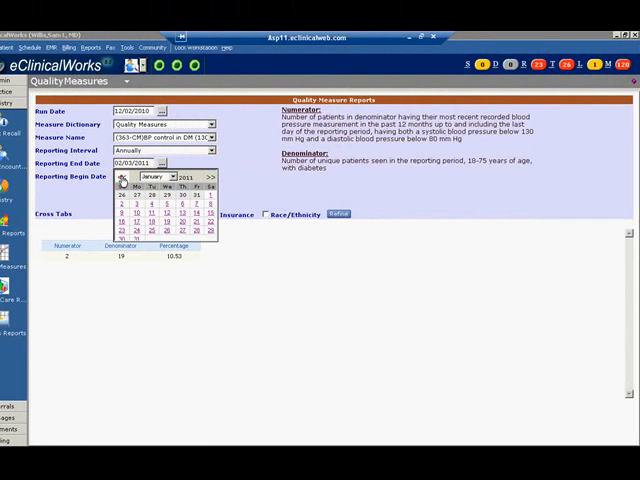
click(121, 176)
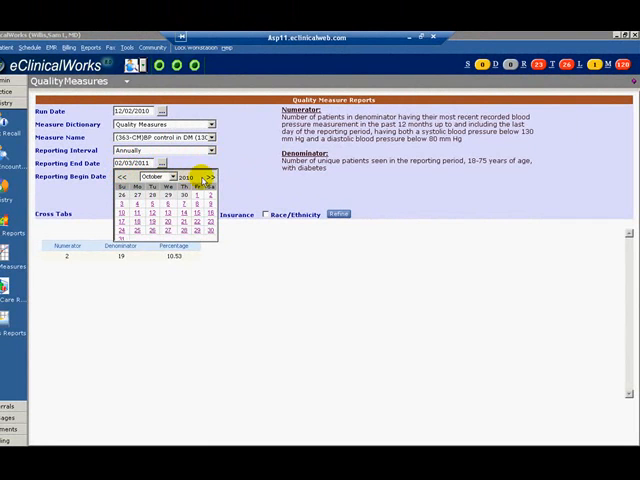
click(210, 176)
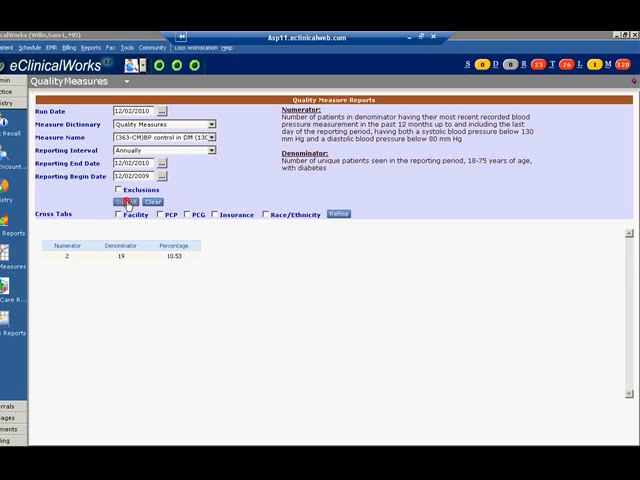
click(124, 202)
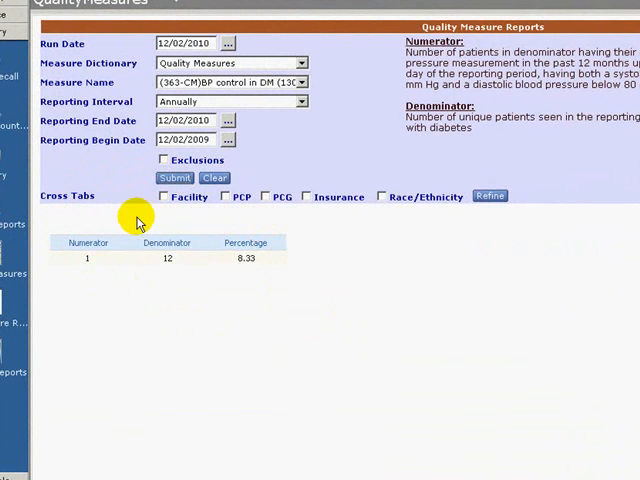
mouse_move(195, 218)
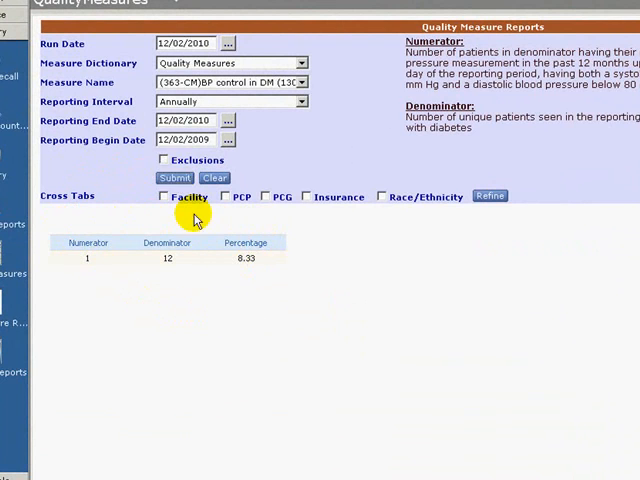
Turn on Exclusions and resubmit, adding an N/A Exclusions column
click(162, 160)
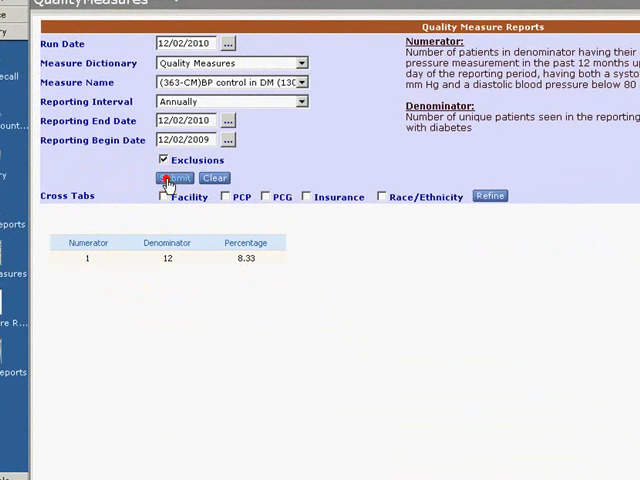
click(174, 177)
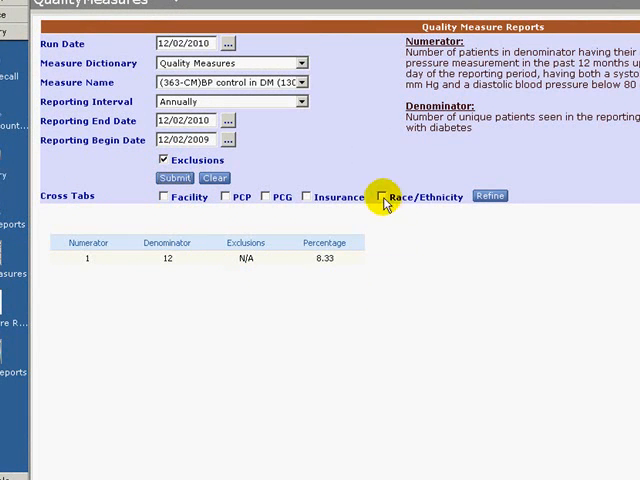
Enable the Race/Ethnicity cross tab and refine, showing White/Hispanic at 1 of 2
click(383, 196)
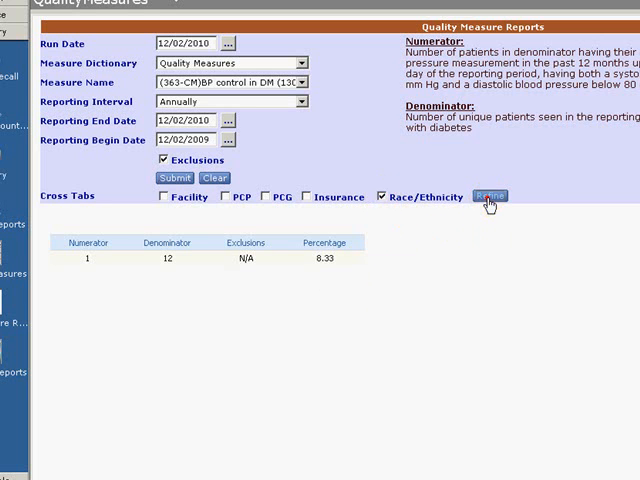
click(489, 195)
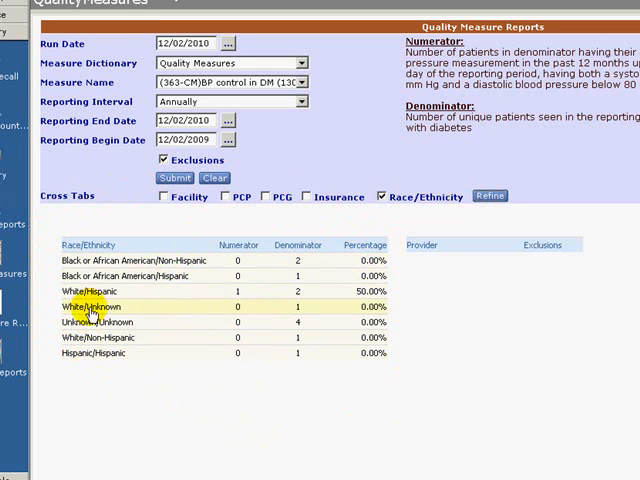
mouse_move(95, 291)
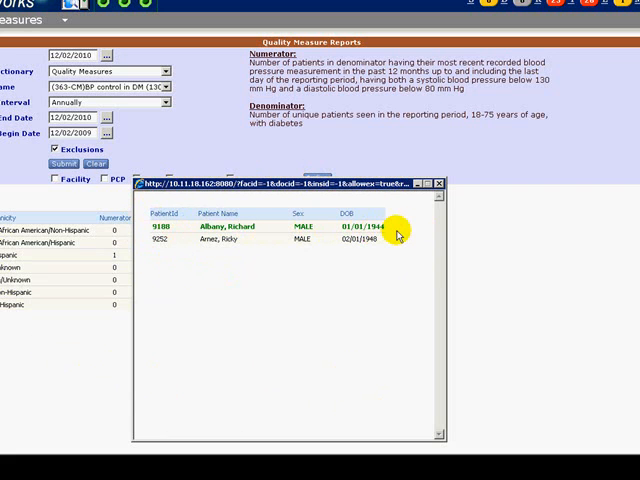
mouse_move(398, 233)
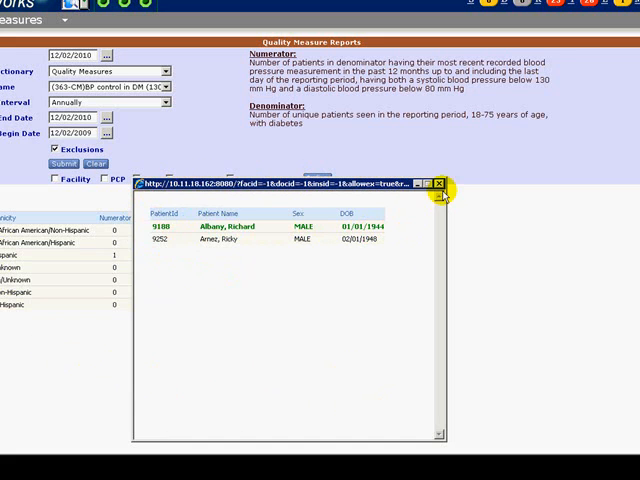
click(438, 183)
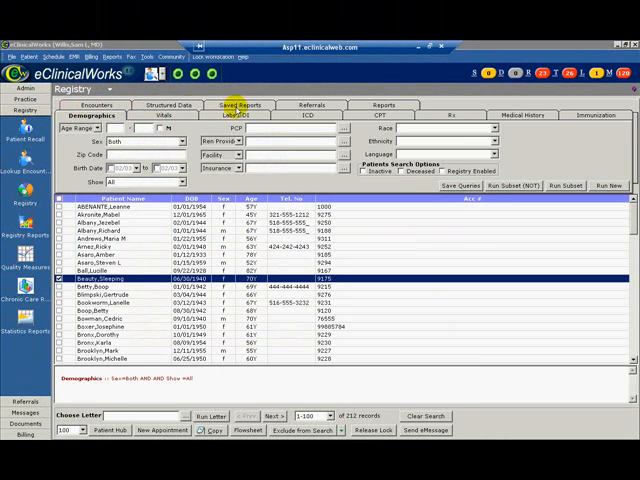
mouse_move(578, 162)
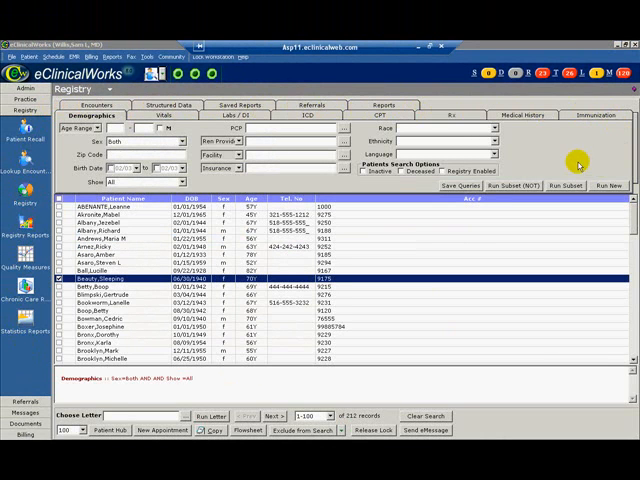
Open the Registry module on its Demographics search tab
click(424, 416)
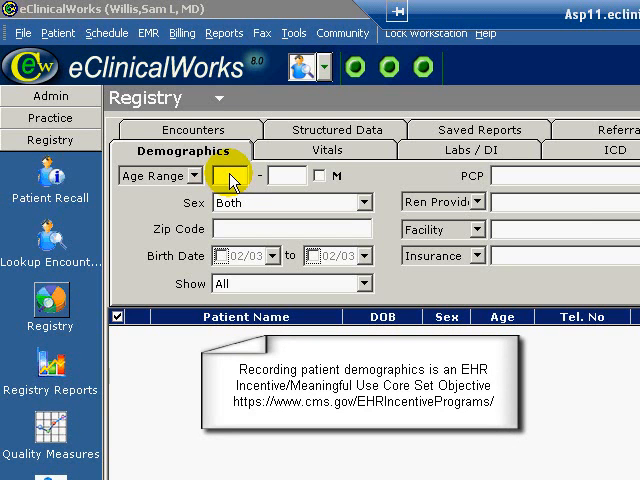
Enter 18 as the starting age and run a new search
text(18)
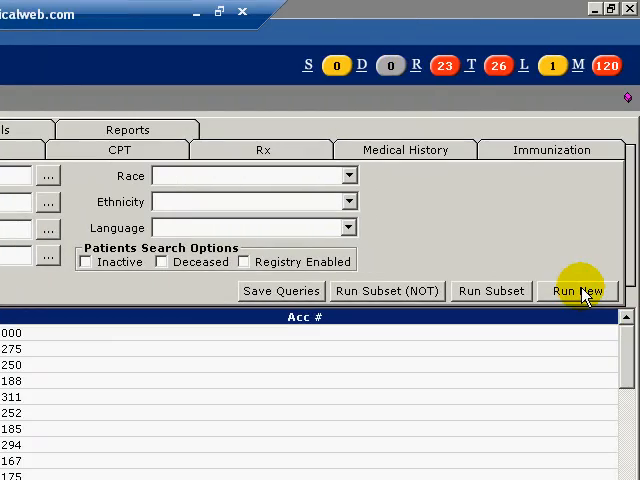
click(578, 291)
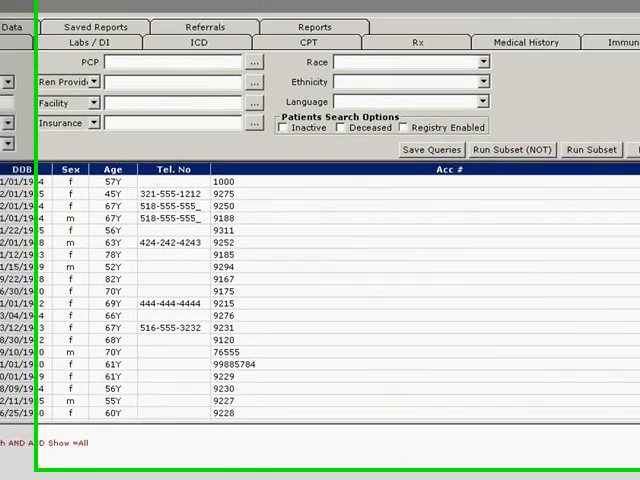
Pick English as the language and run a NOT subset, leaving 193 records
click(444, 112)
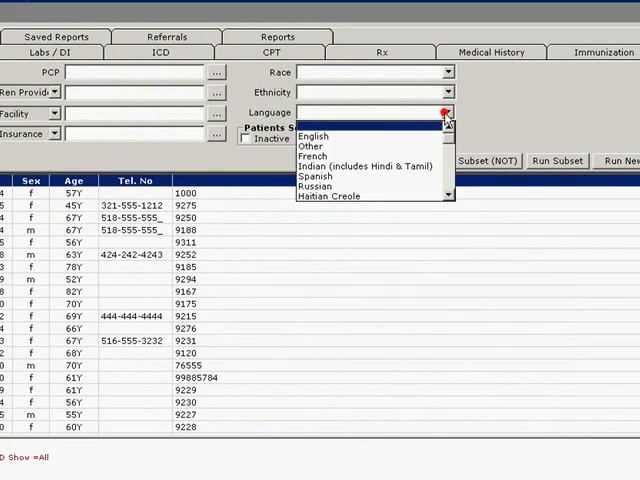
click(313, 136)
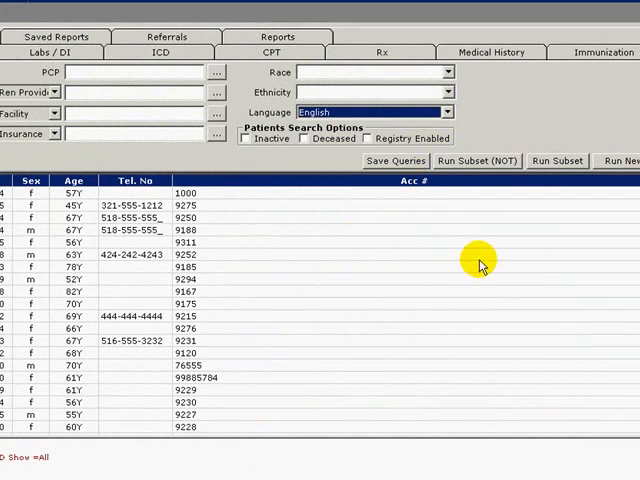
mouse_move(510, 167)
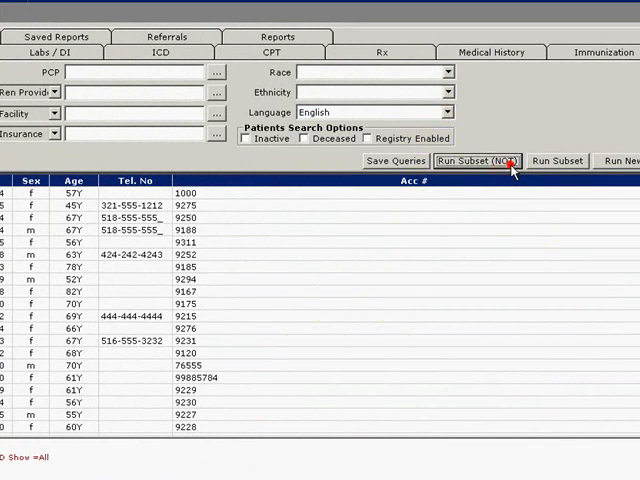
click(478, 161)
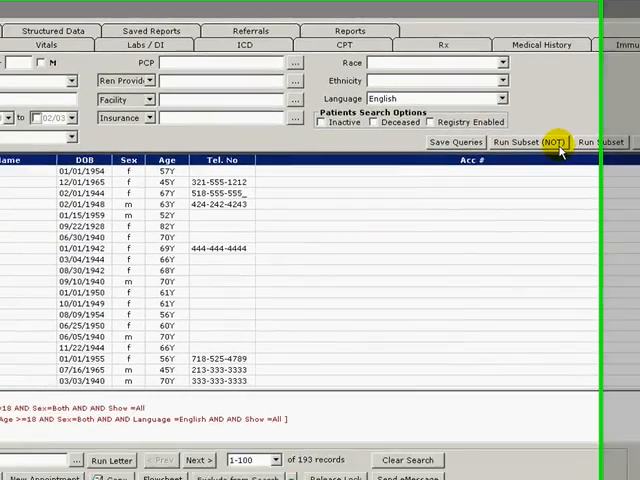